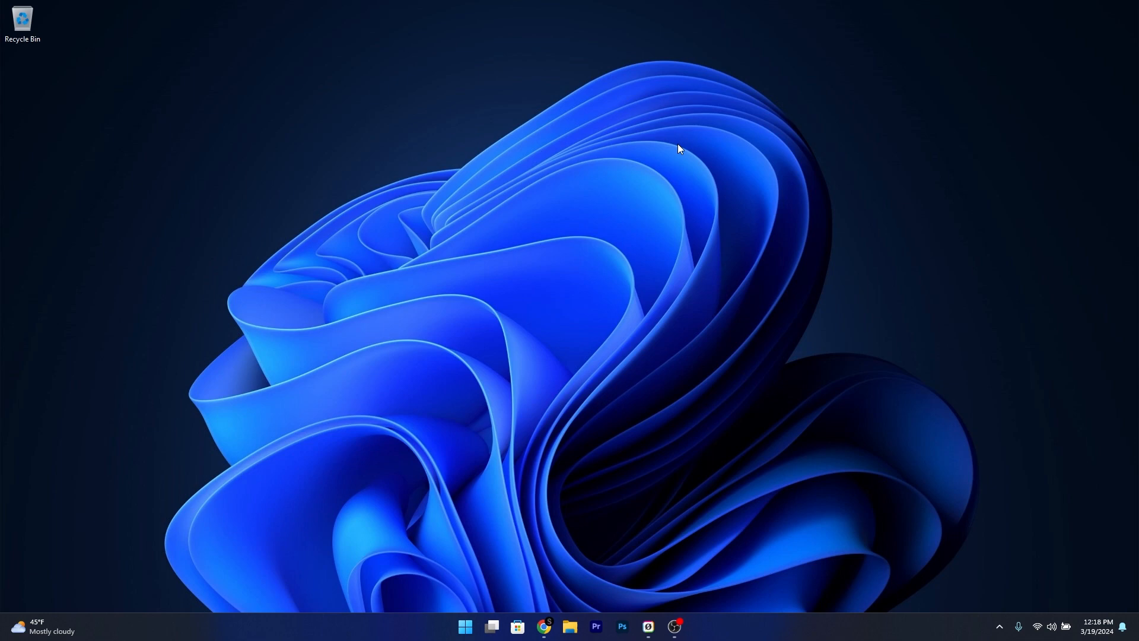
pyautogui.moveTo(570, 365)
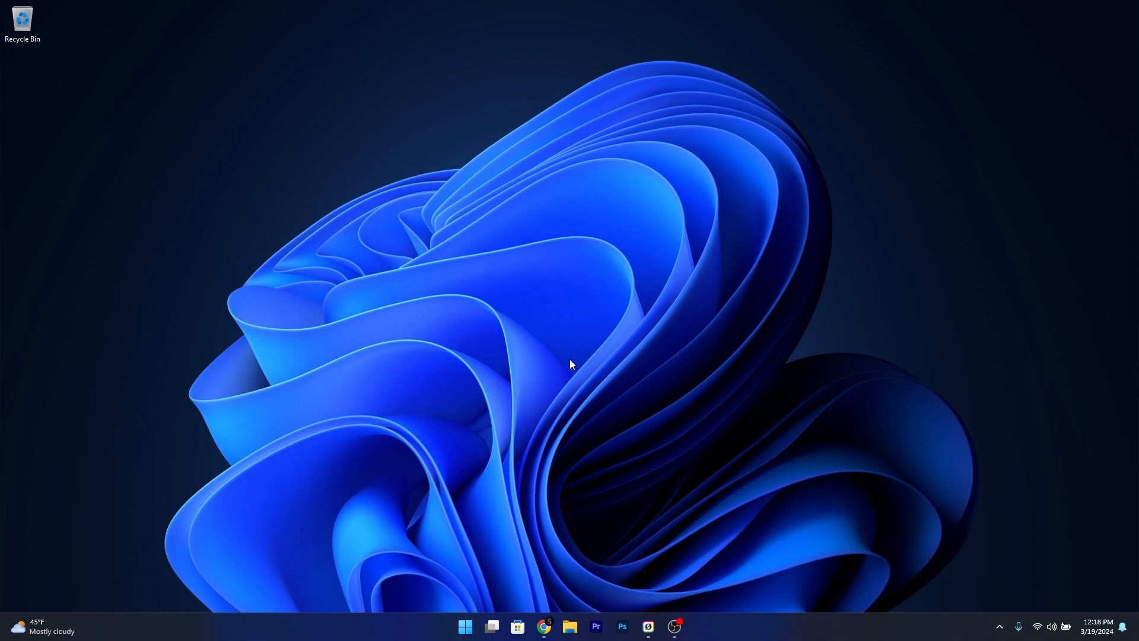
# Step: Download ViVeTool-v0.3.3.zip from the ViVe GitHub releases page in Chrome and save it to the Desktop
pyautogui.click(543, 631)
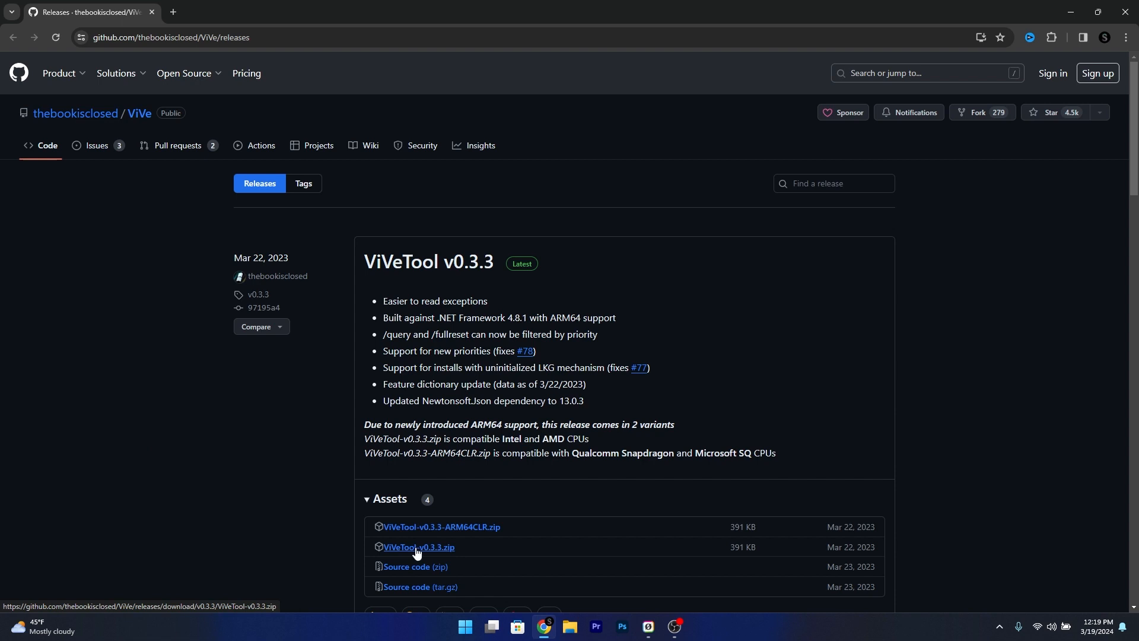
pyautogui.click(418, 551)
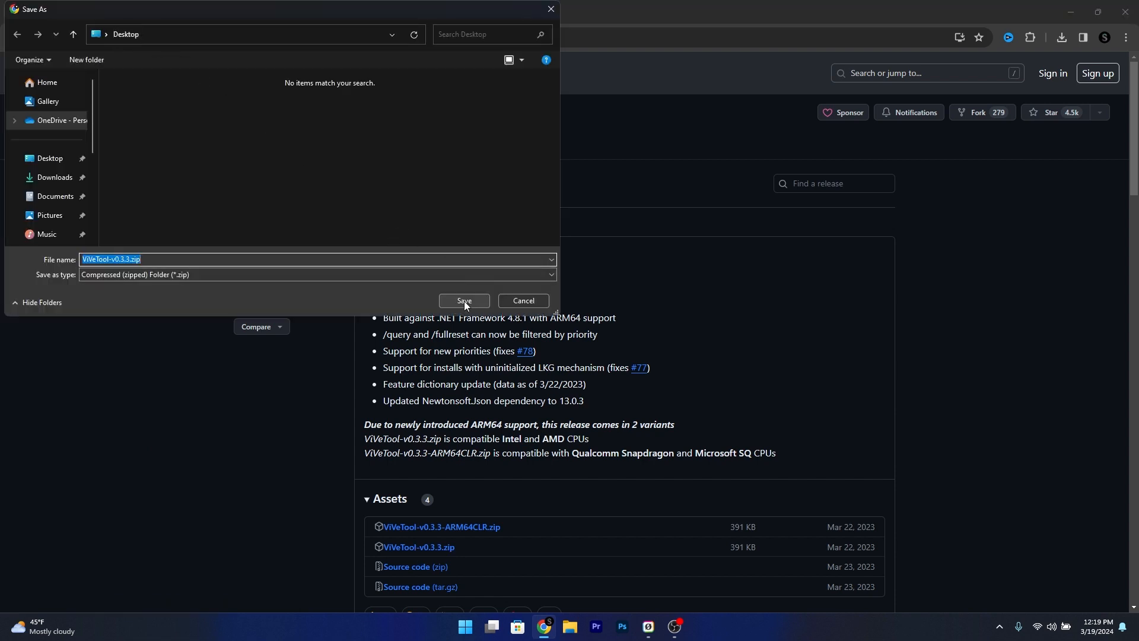
pyautogui.click(464, 303)
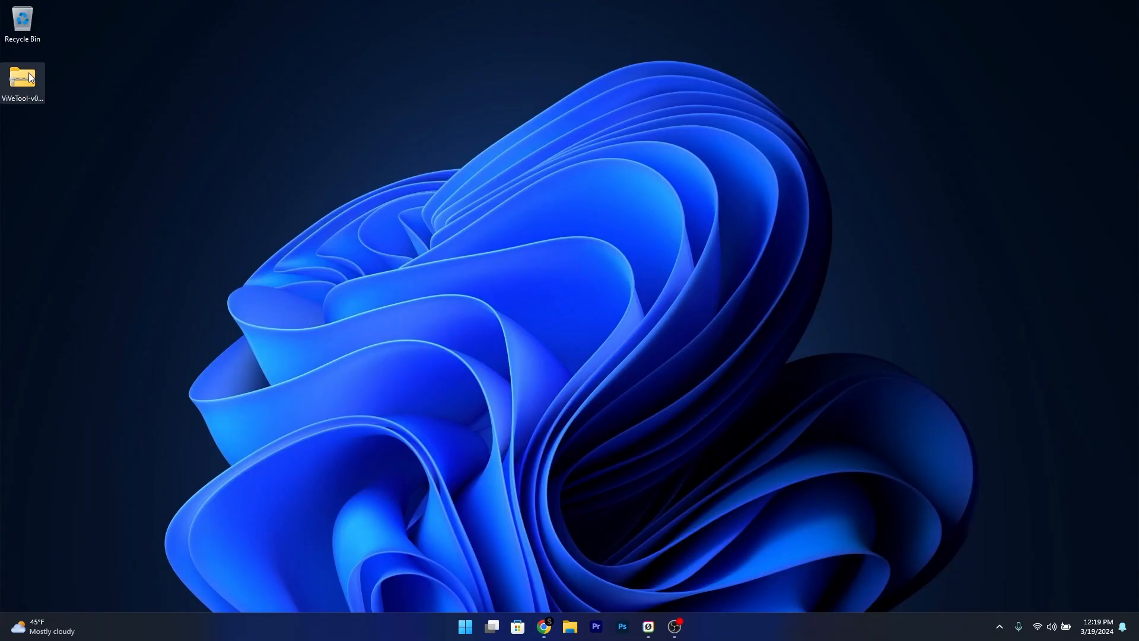
# Step: Open the ViVeTool zip, create a New folder on the desktop, and launch Command Prompt as administrator
pyautogui.doubleClick(22, 77)
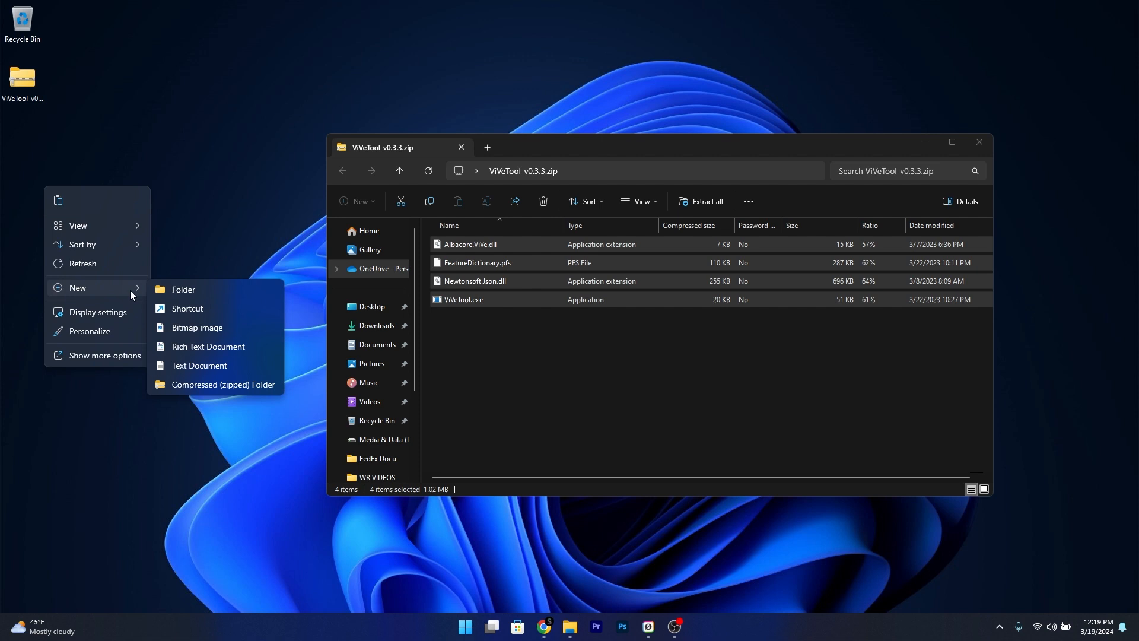
pyautogui.click(183, 289)
pyautogui.write('c')
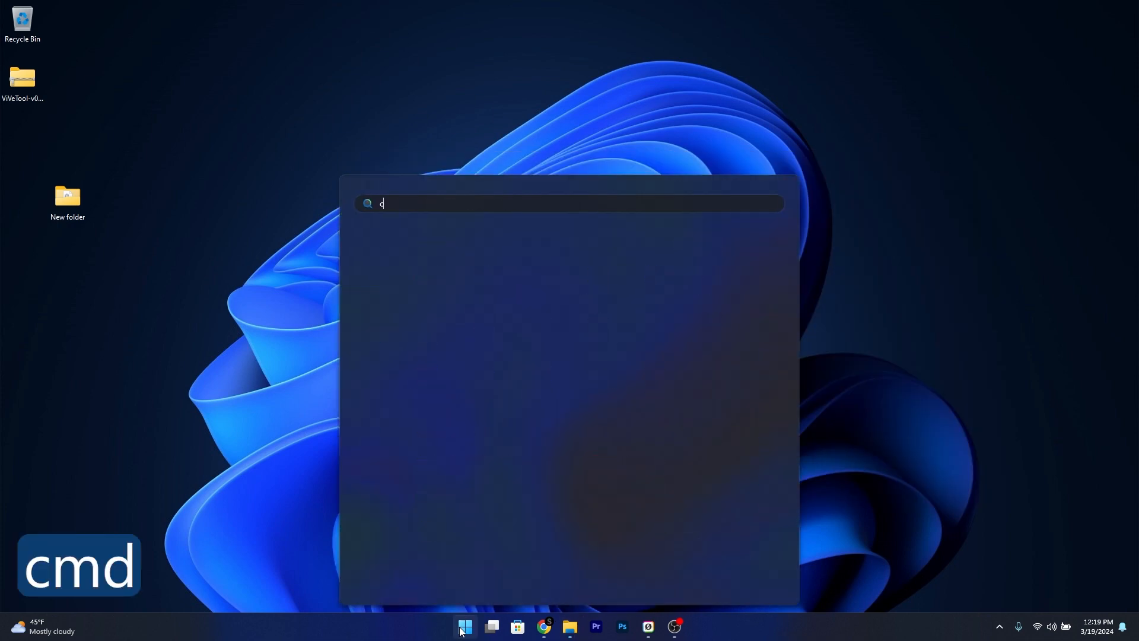
pyautogui.write('md')
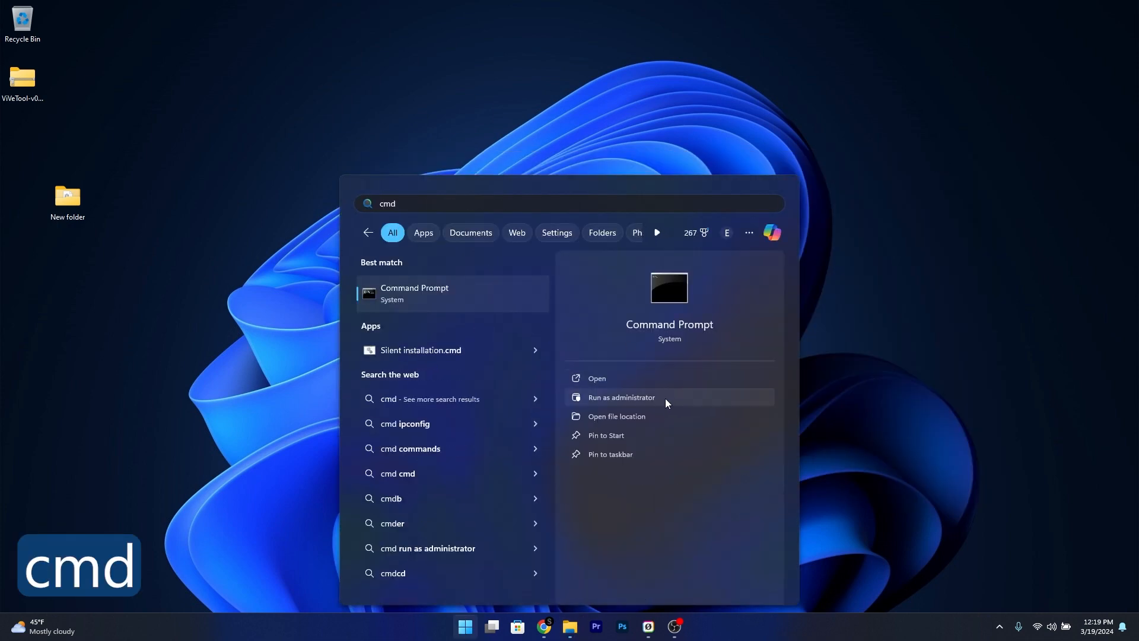
pyautogui.click(621, 397)
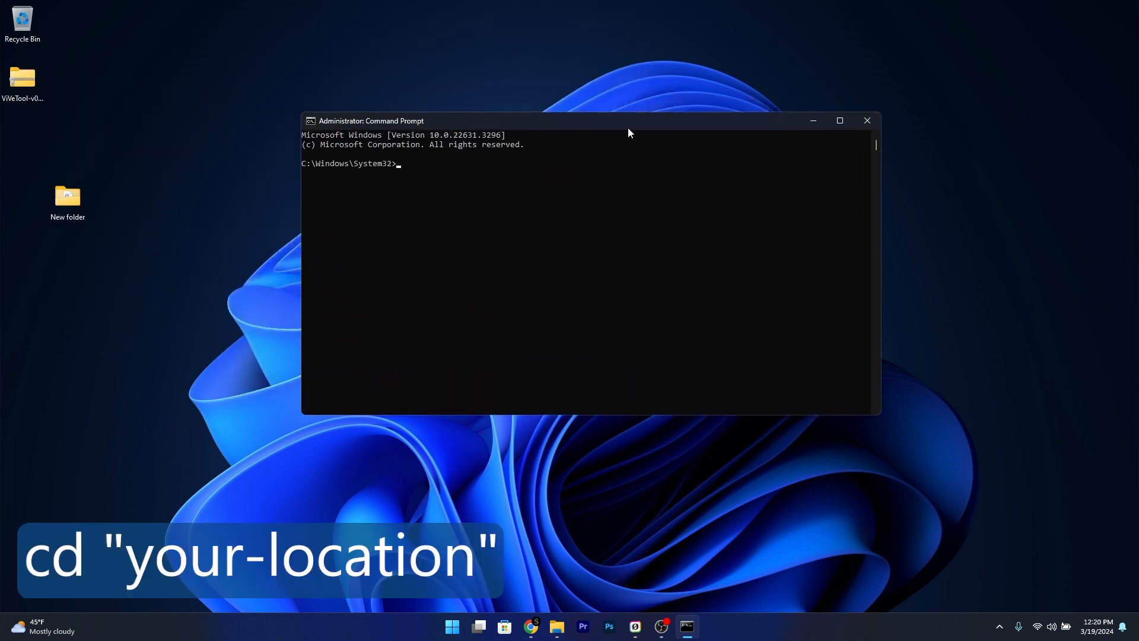
# Step: Change directory to C:\Users\eduar\OneDrive\Desktop\New folder in Command Prompt
pyautogui.write('cd C:\\Users\\eduar\\OneDrive\\Desktop\\New folder')
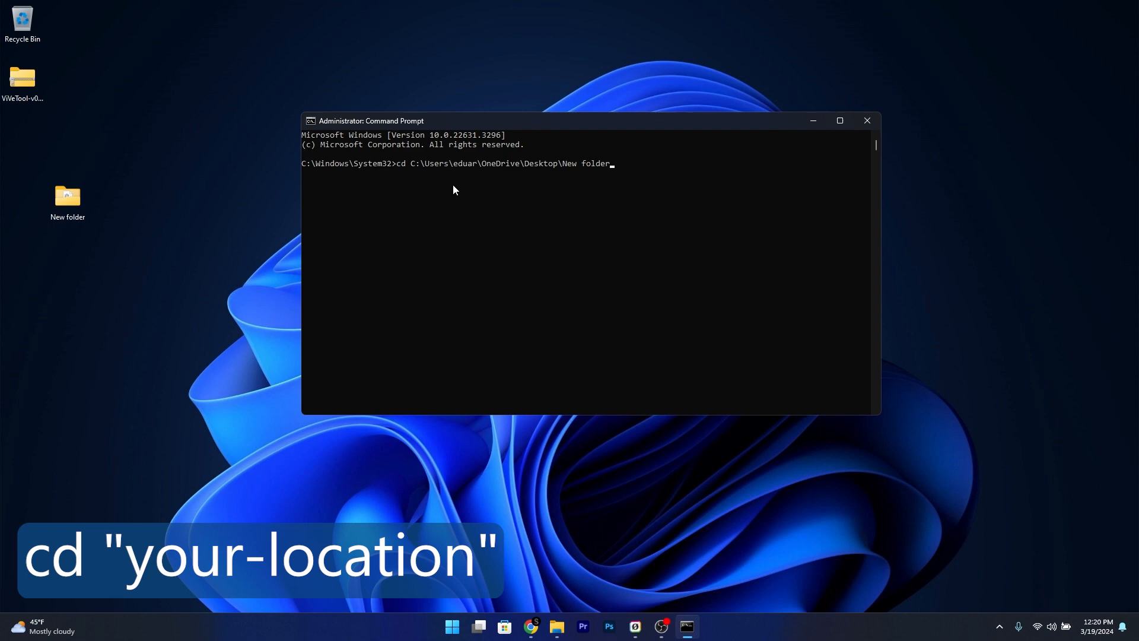
pyautogui.moveTo(9, 268)
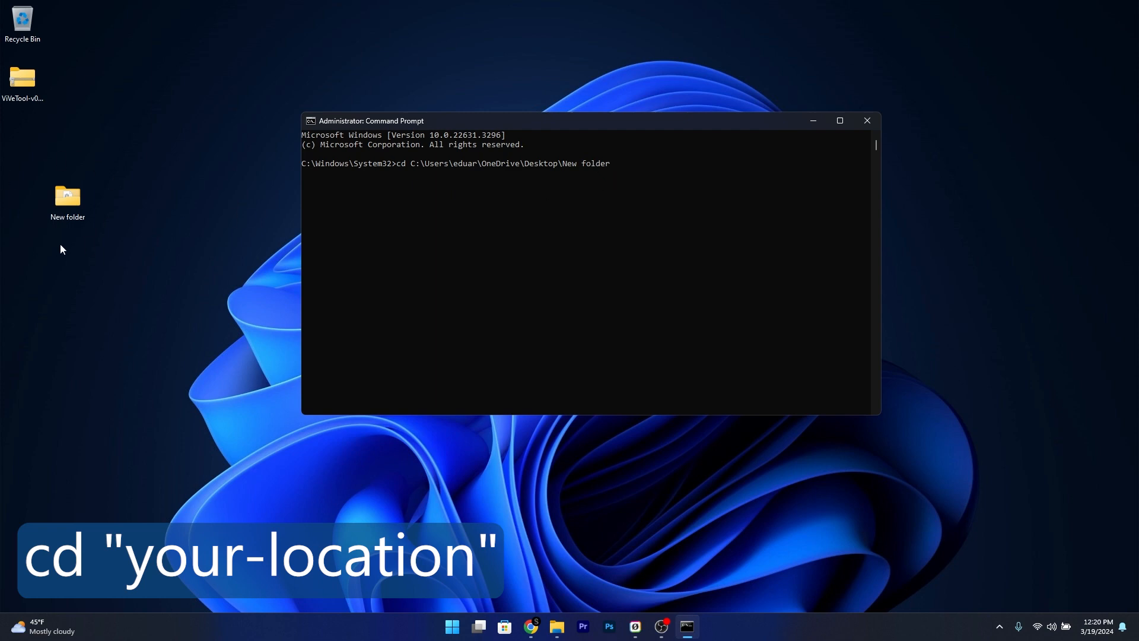
pyautogui.press('Enter')
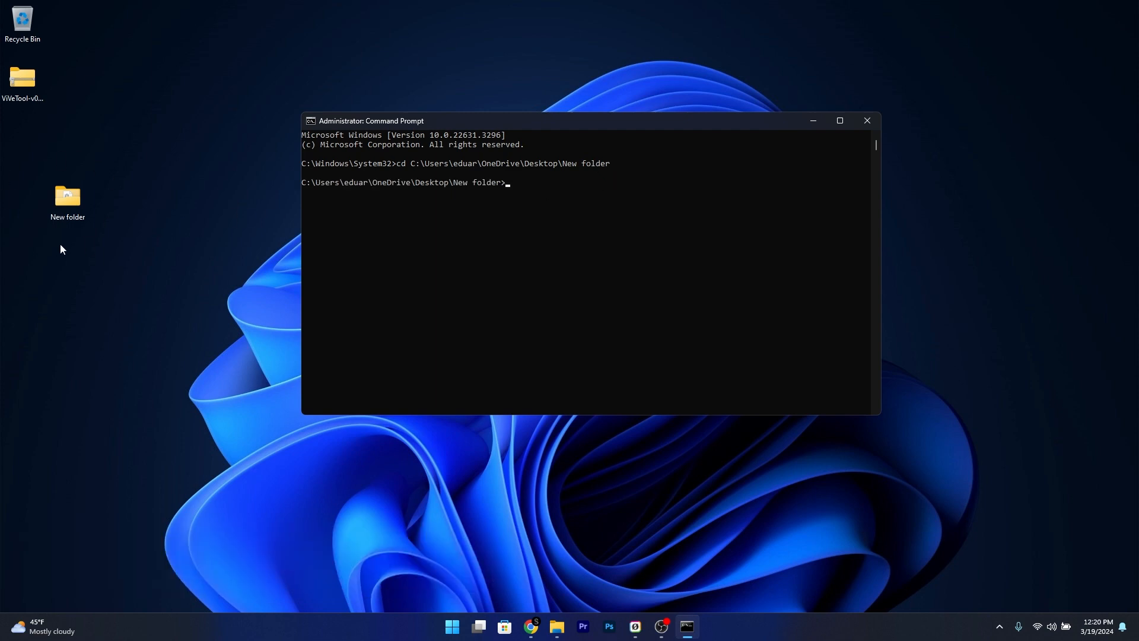
# Step: Run 'vivetool /enable /id:48455785', then close the Command Prompt window
pyautogui.write('vivetool /enable /id:48455785')
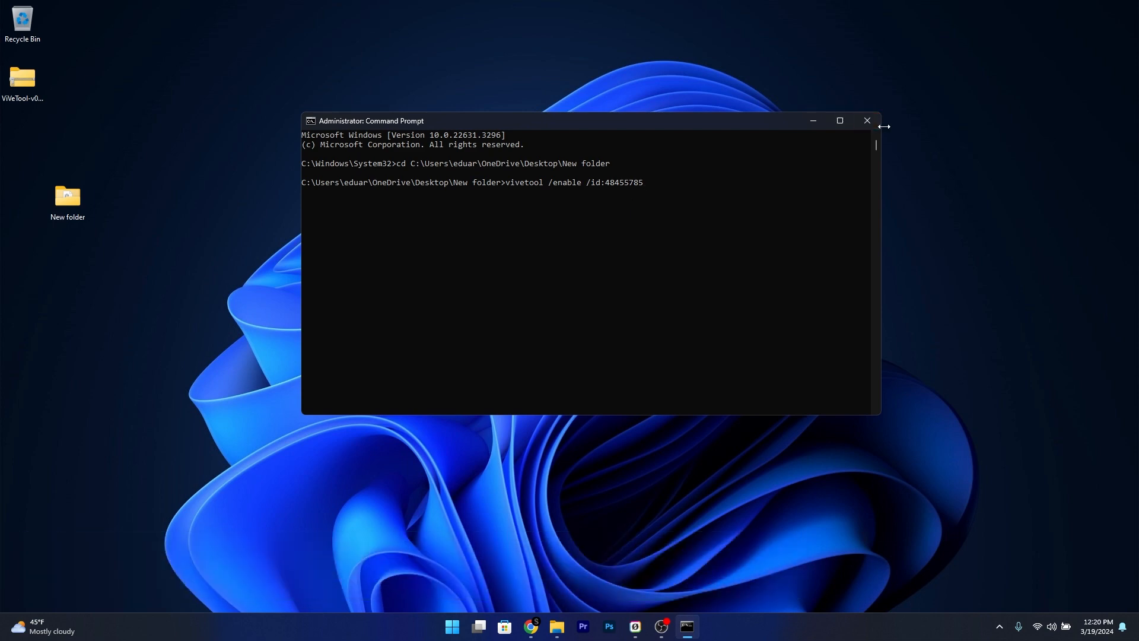
pyautogui.click(866, 120)
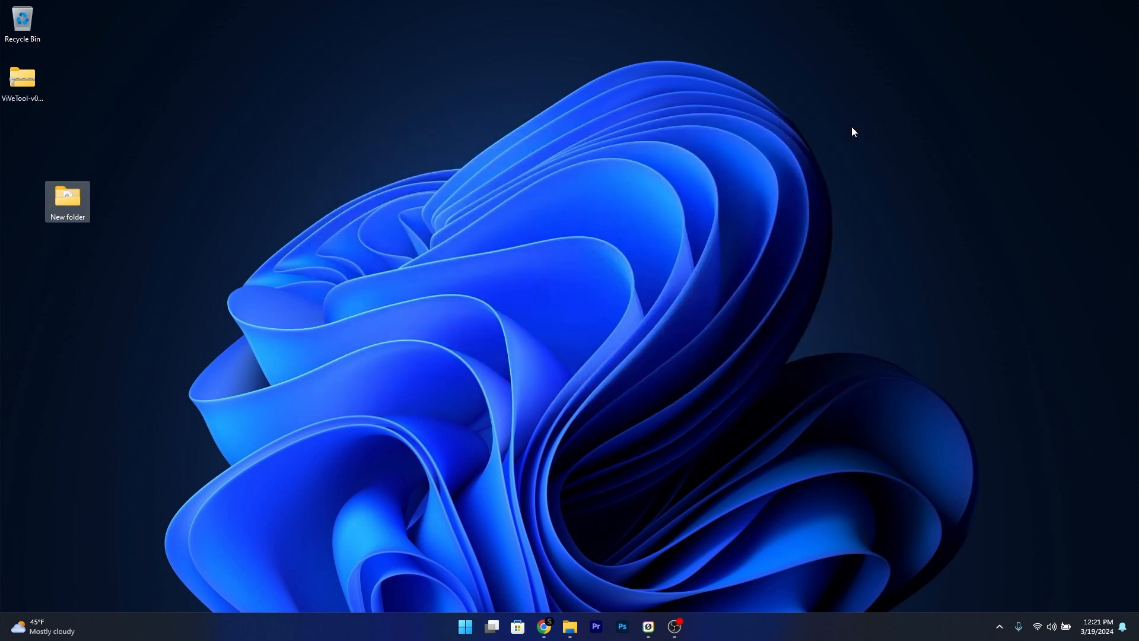